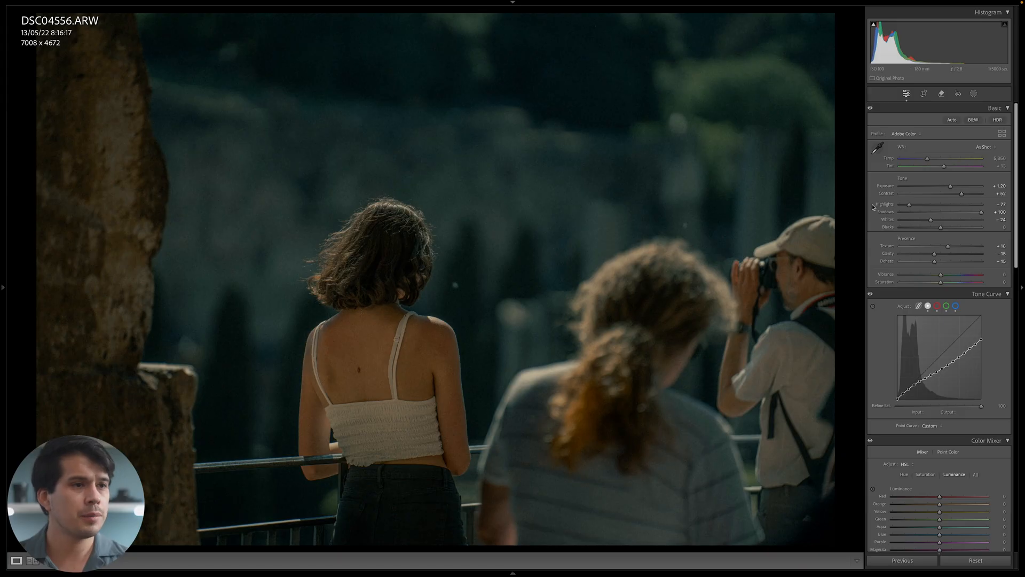
mouse_move(941, 96)
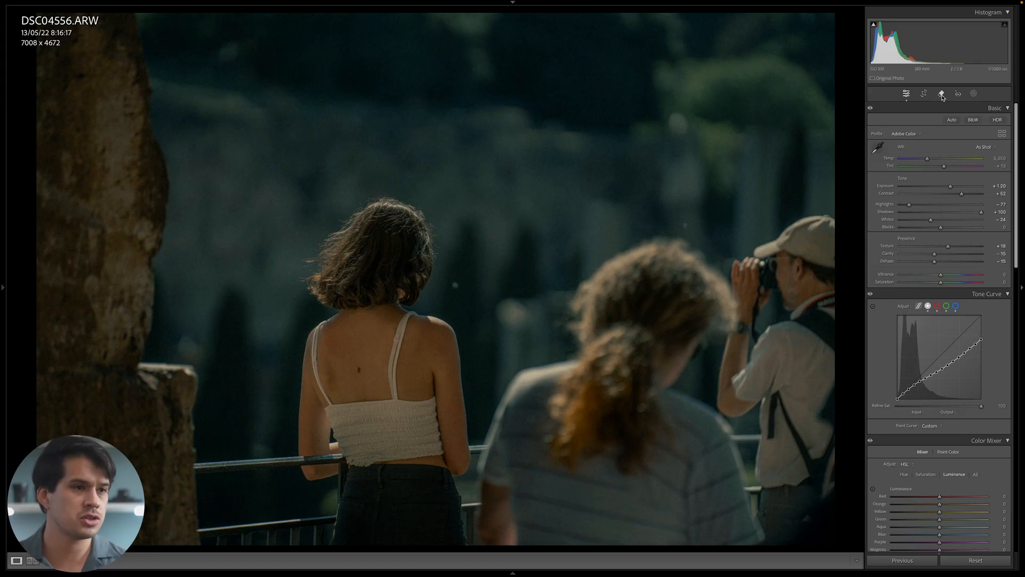
- Activate the Remove tool, heal the dark spot on the woman's back, and enable Generative AI removal
left_click(941, 94)
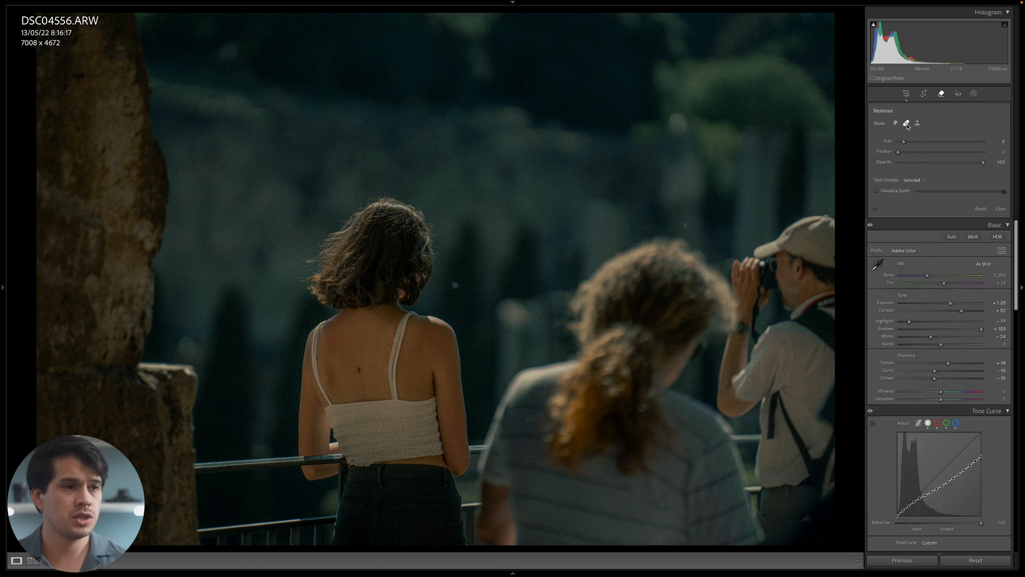
mouse_move(410, 349)
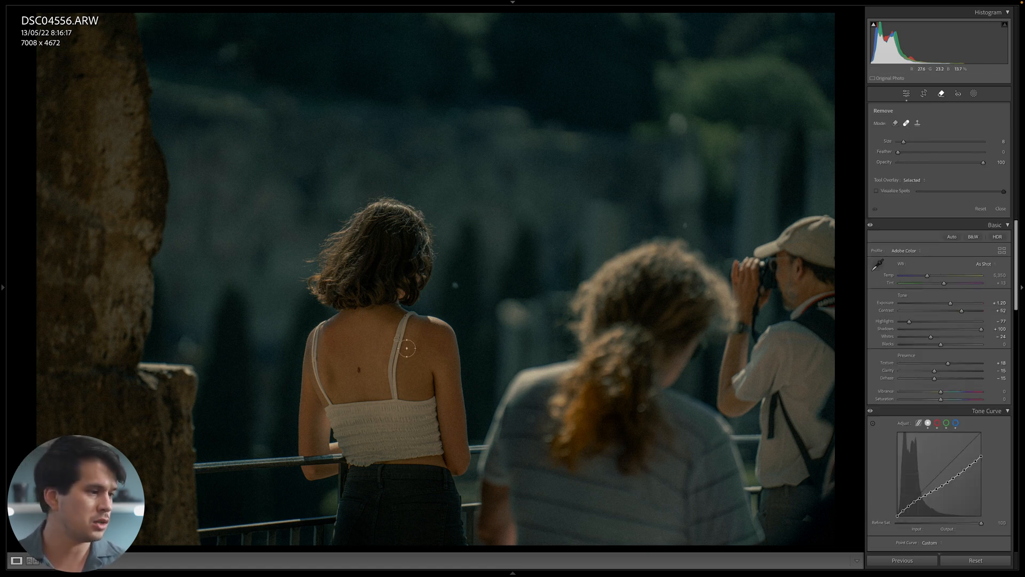
left_click(355, 358)
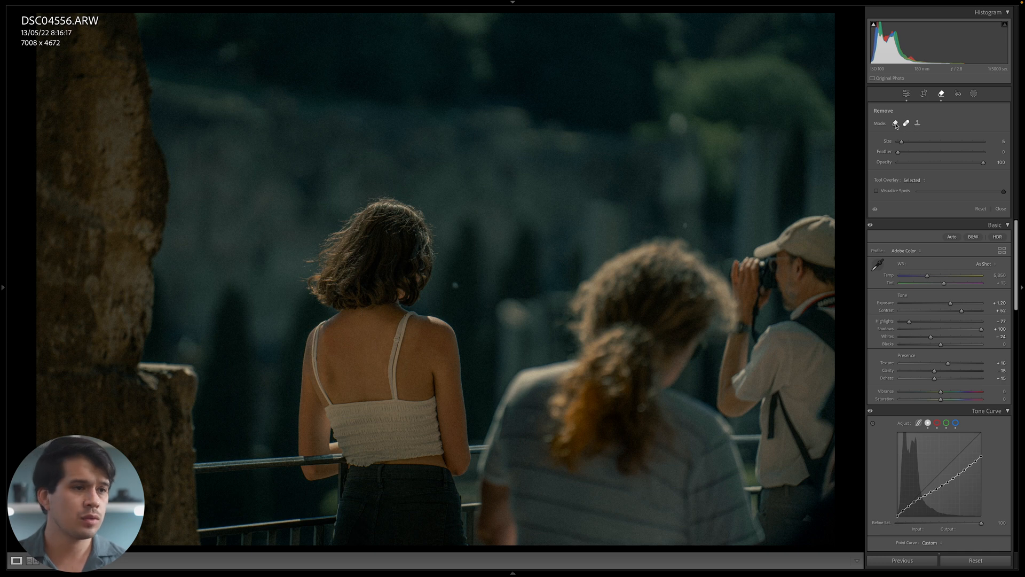
left_click(896, 124)
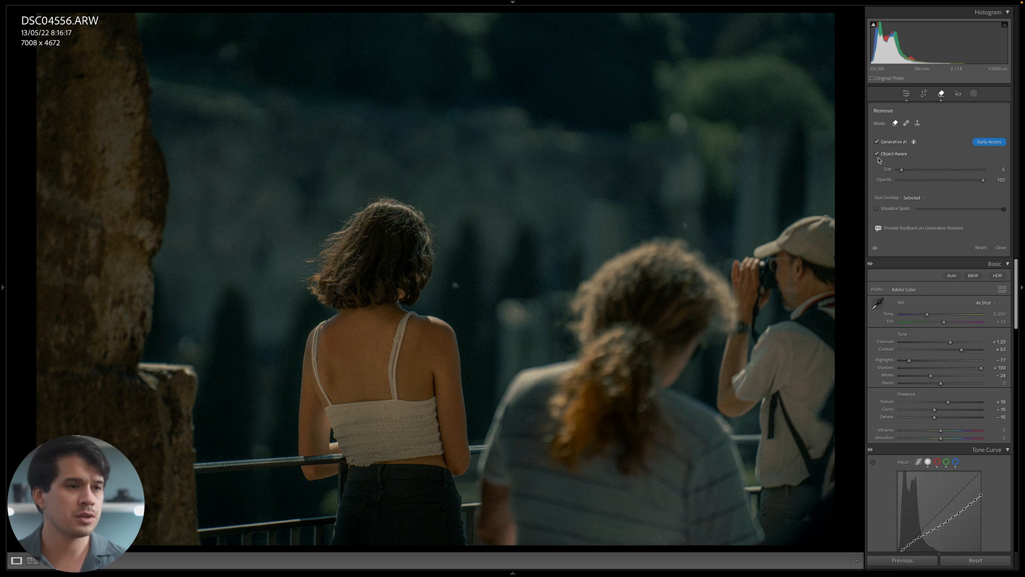
mouse_move(920, 158)
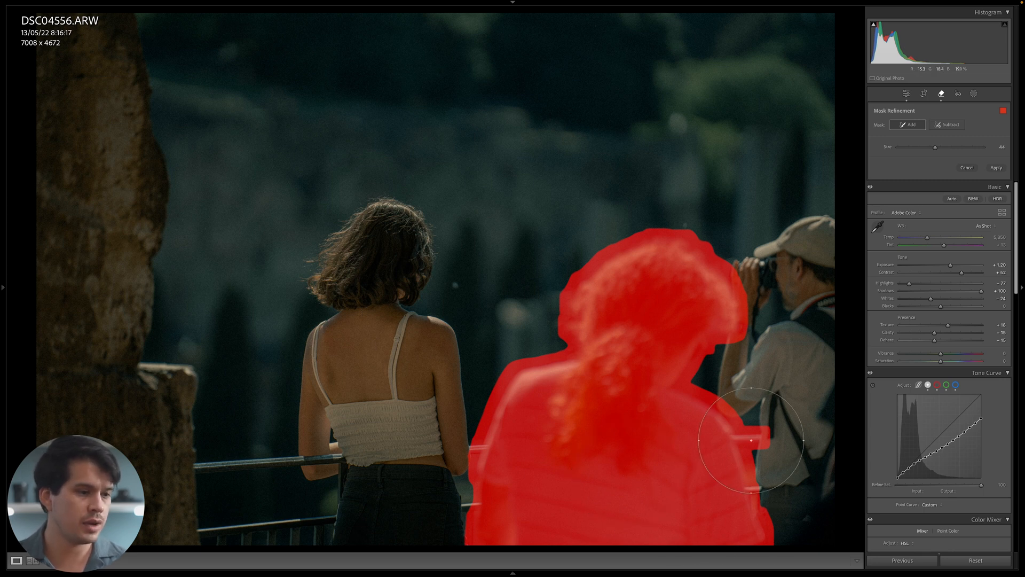
mouse_move(250, 527)
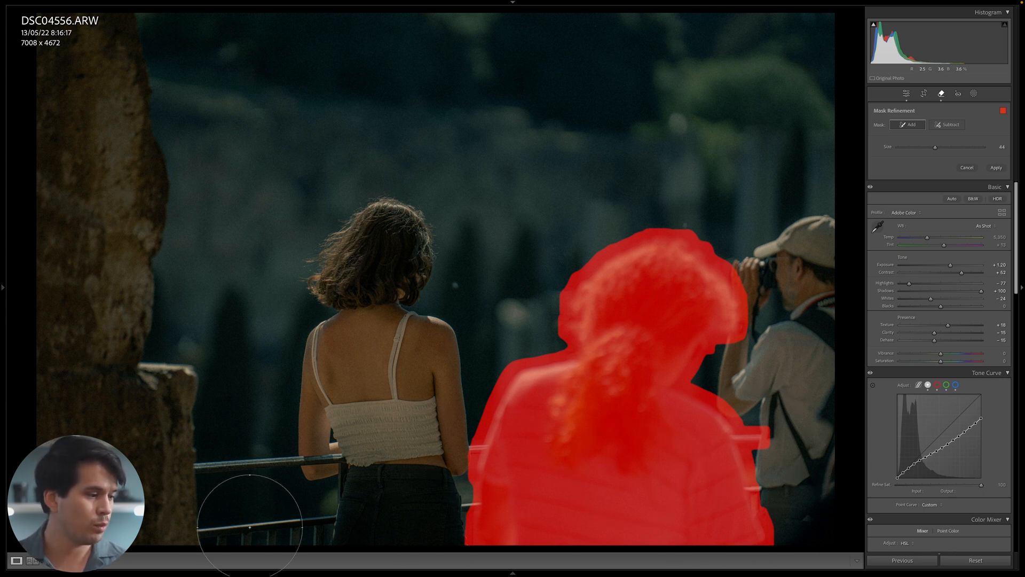
mouse_move(766, 378)
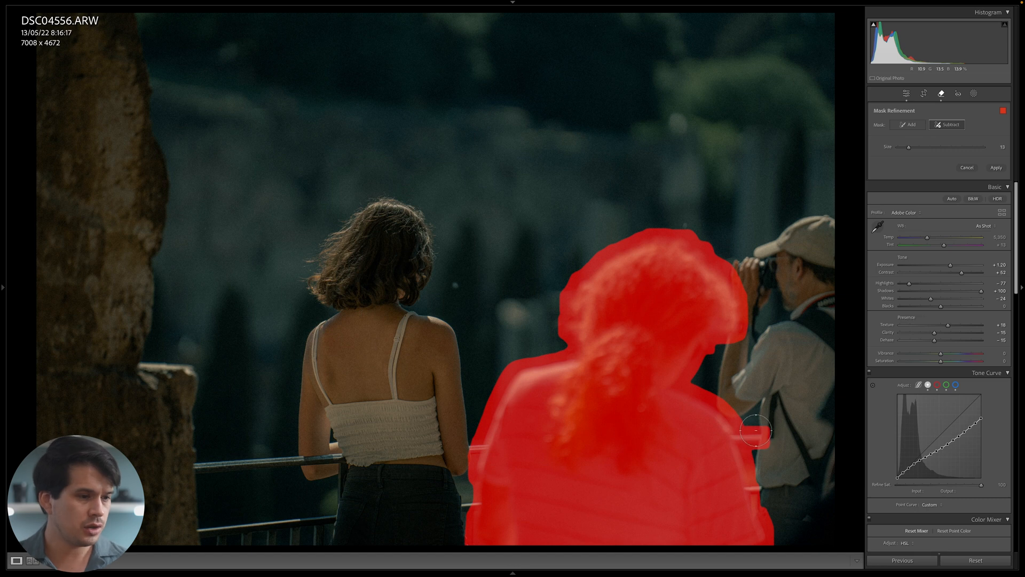
mouse_move(747, 433)
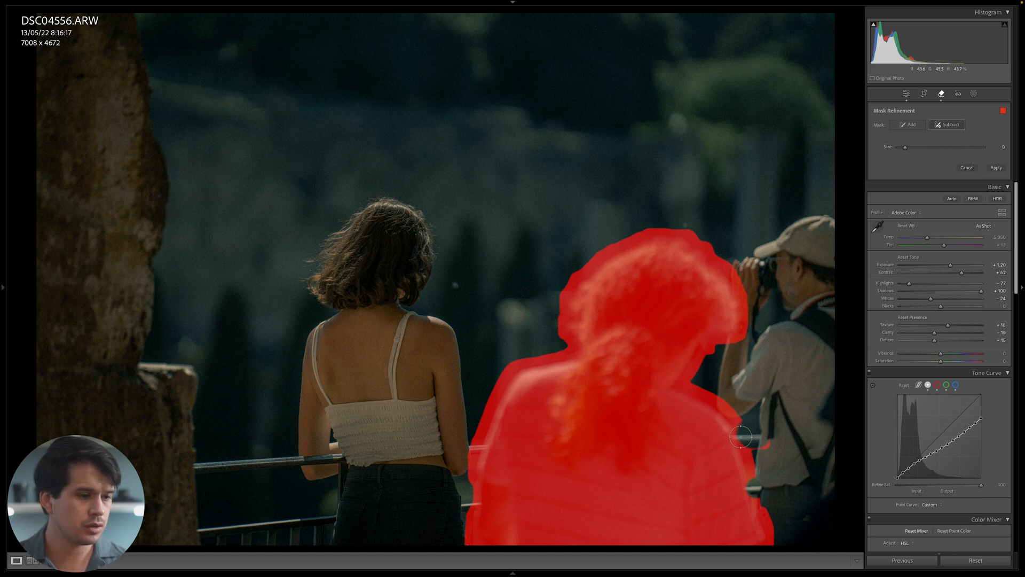
mouse_move(475, 448)
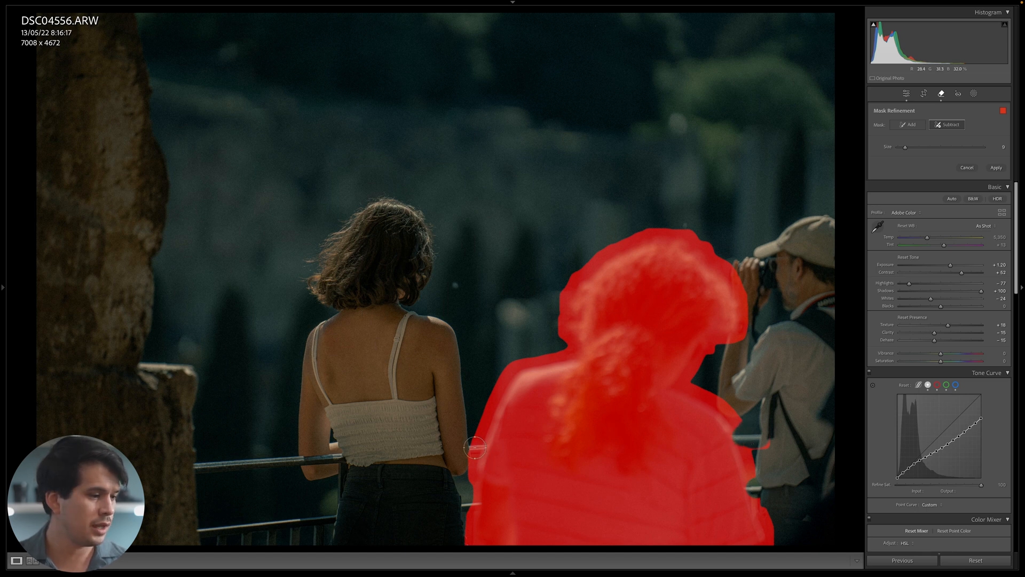
mouse_move(466, 450)
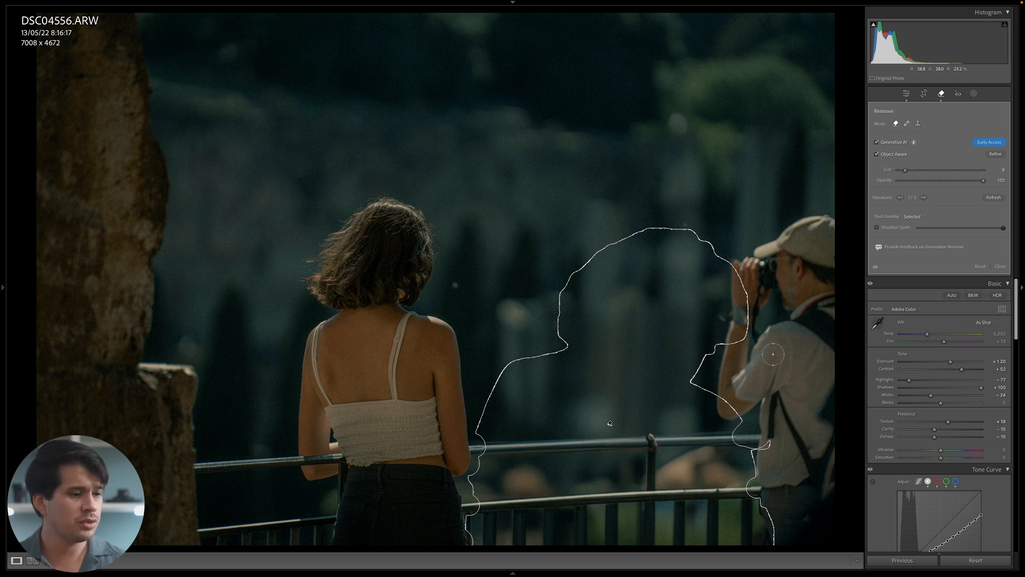
mouse_move(662, 501)
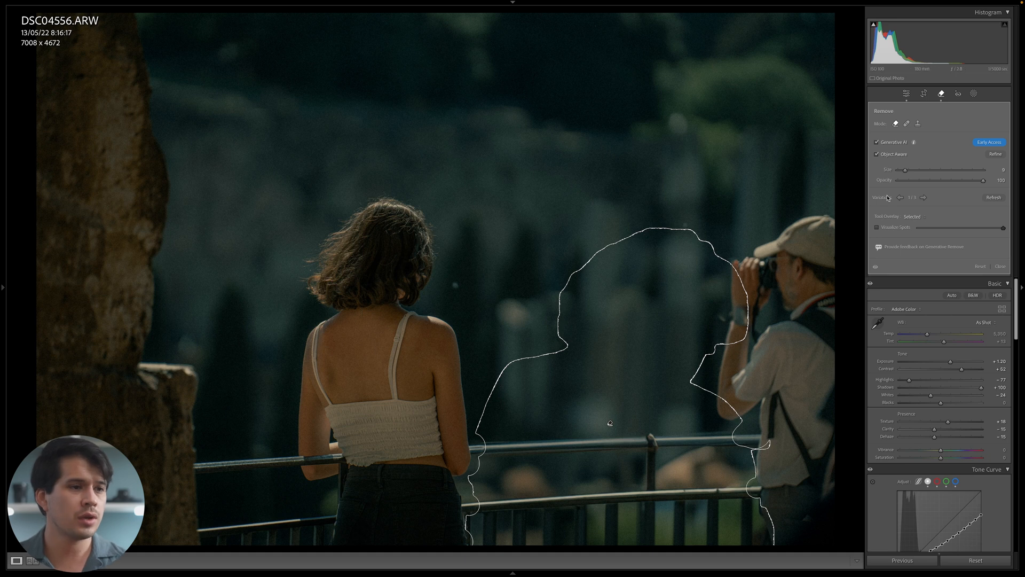
mouse_move(923, 198)
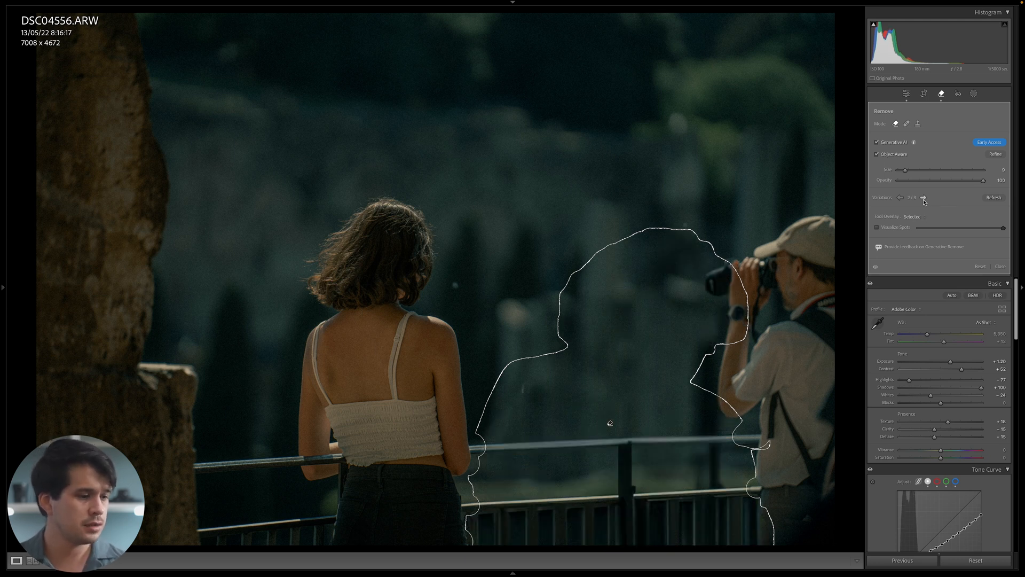
mouse_move(888, 169)
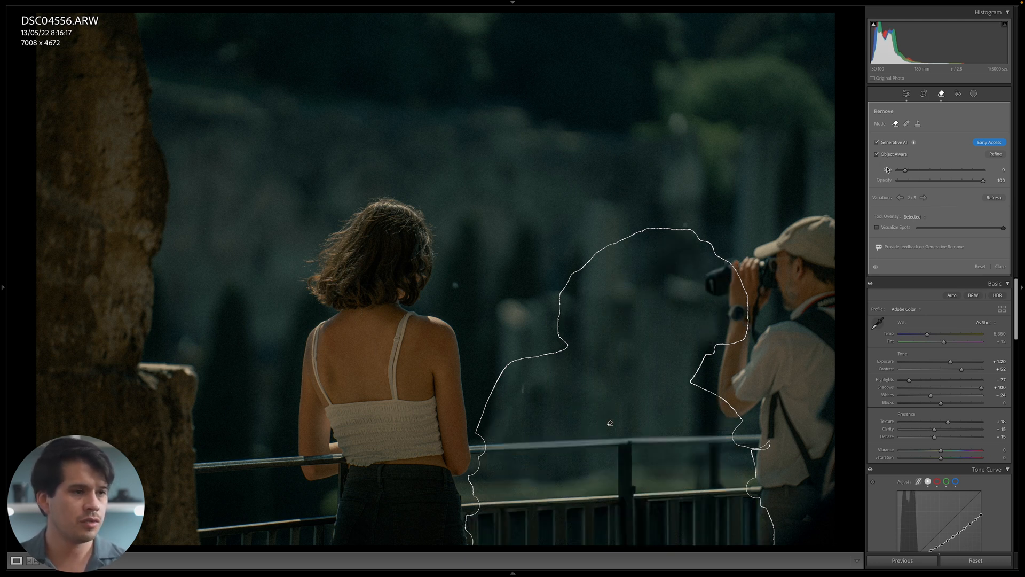
- Commit the chosen generated fill variation for the removed curly-haired woman
left_click(922, 198)
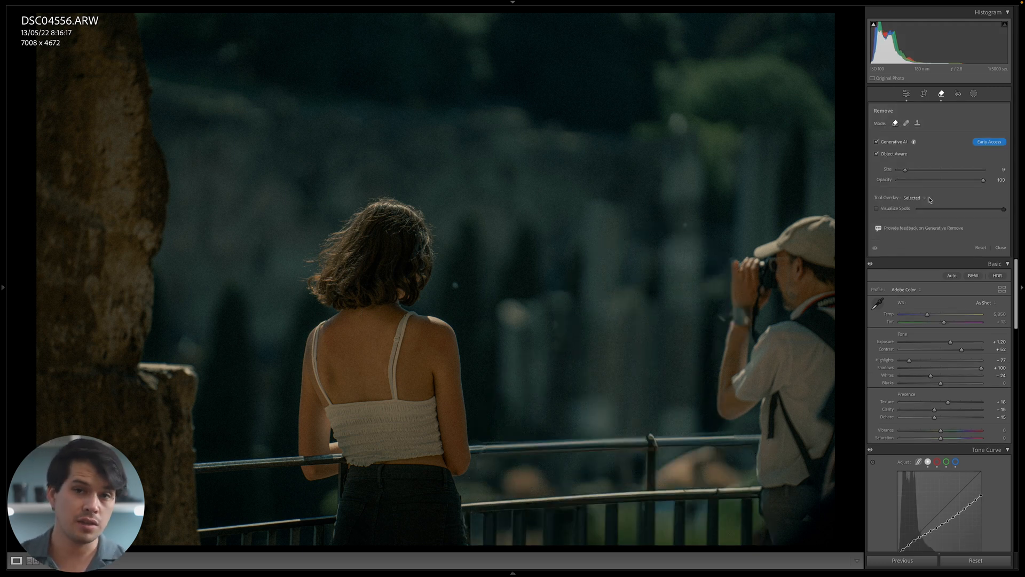
mouse_move(804, 245)
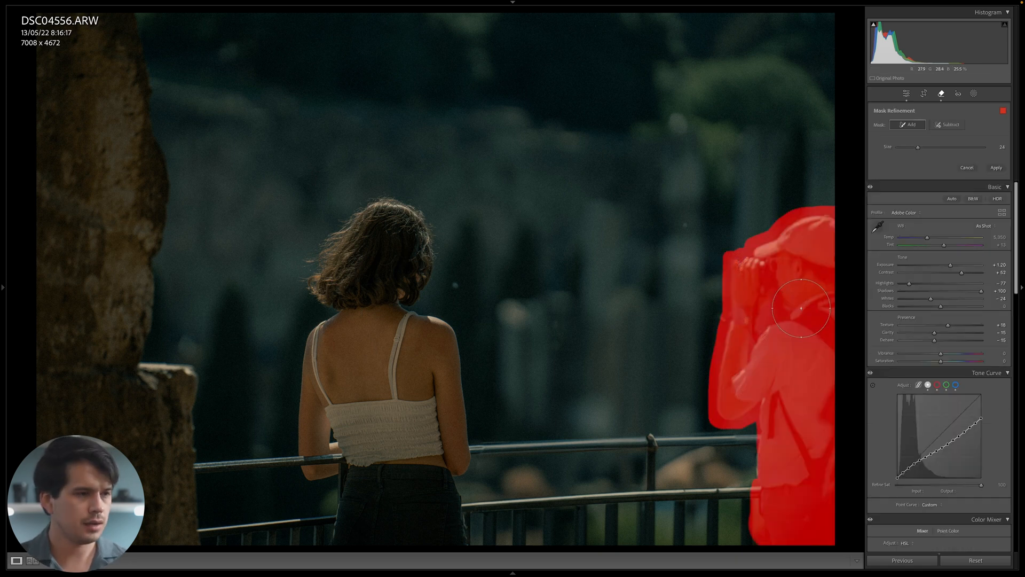
- Apply generative removal to the masked photographer on the right, then switch the Remove tool to Heal mode
left_click(996, 167)
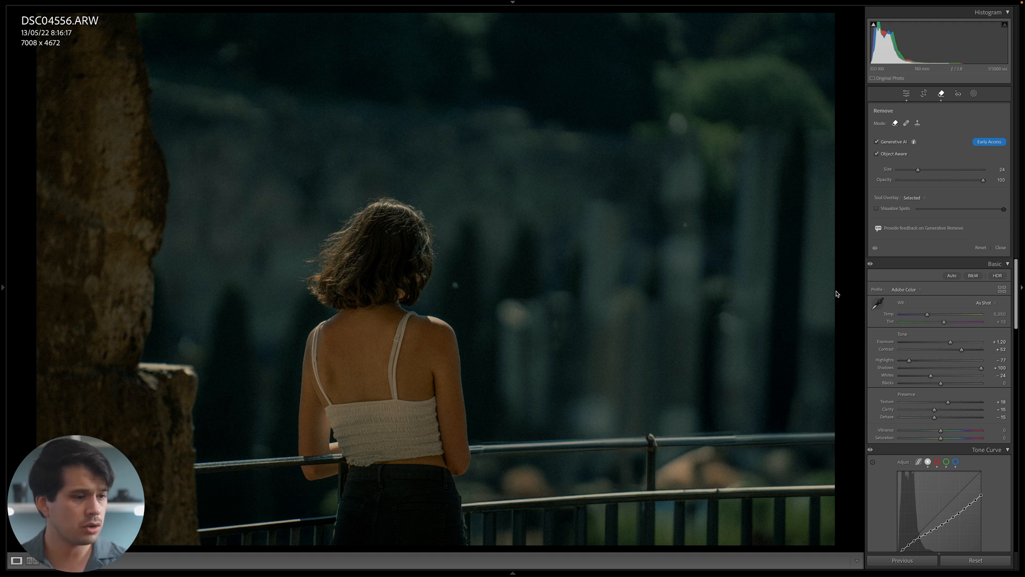
mouse_move(764, 482)
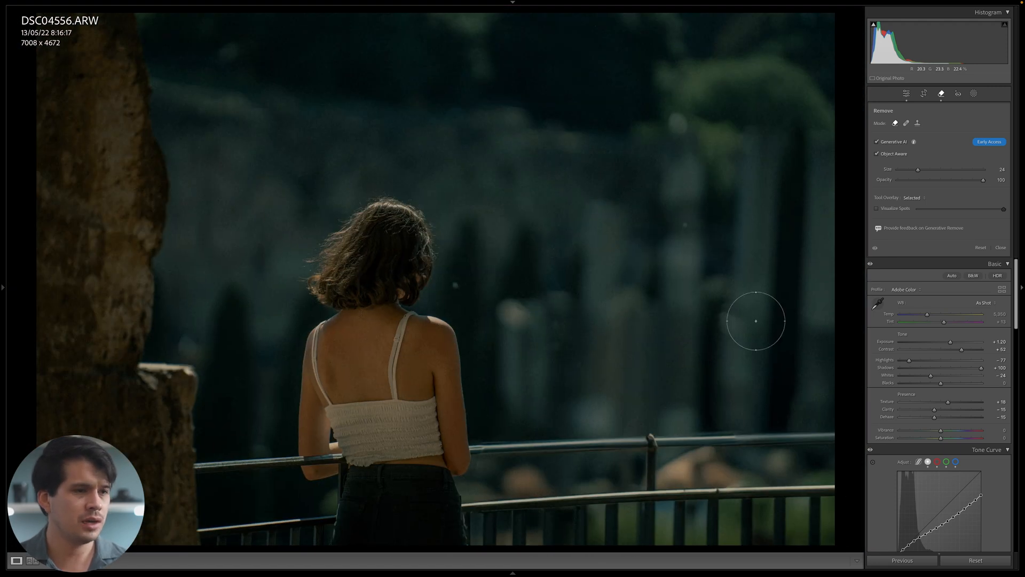
left_click(906, 123)
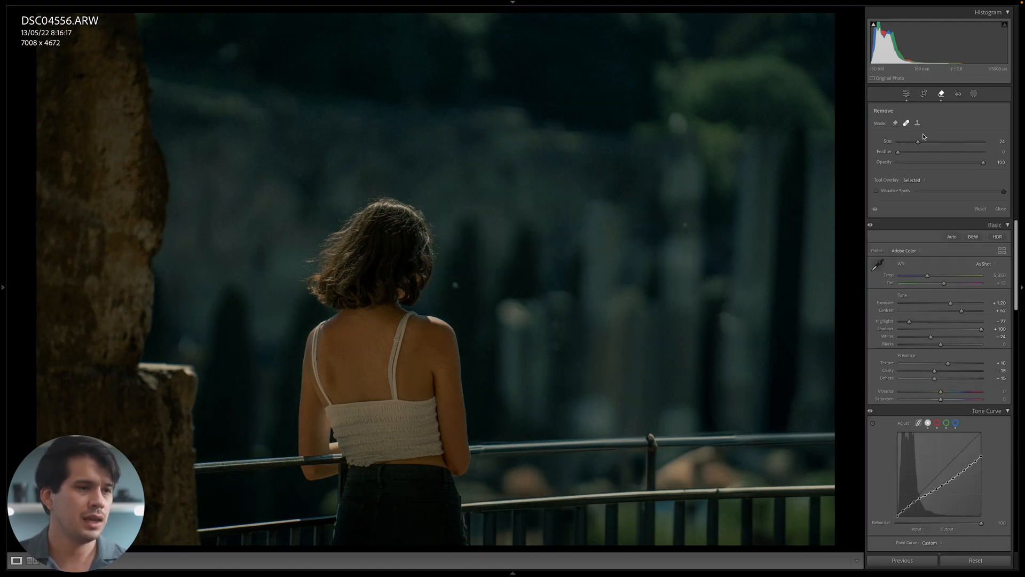